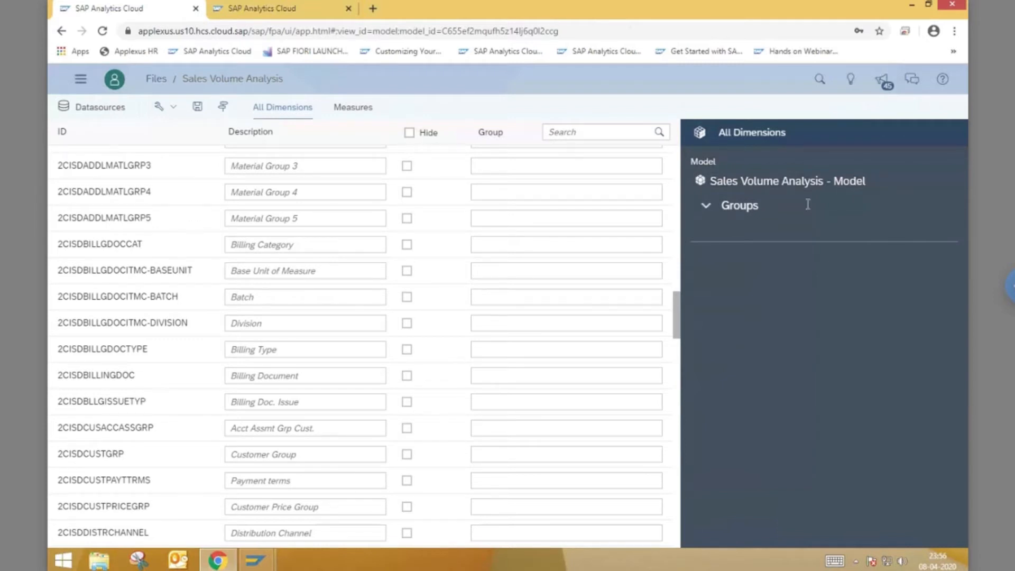
# - Review the Sales Volume Analysis model's dimensions, then open the Live Data updates - Demo story
pyautogui.scroll(-3)
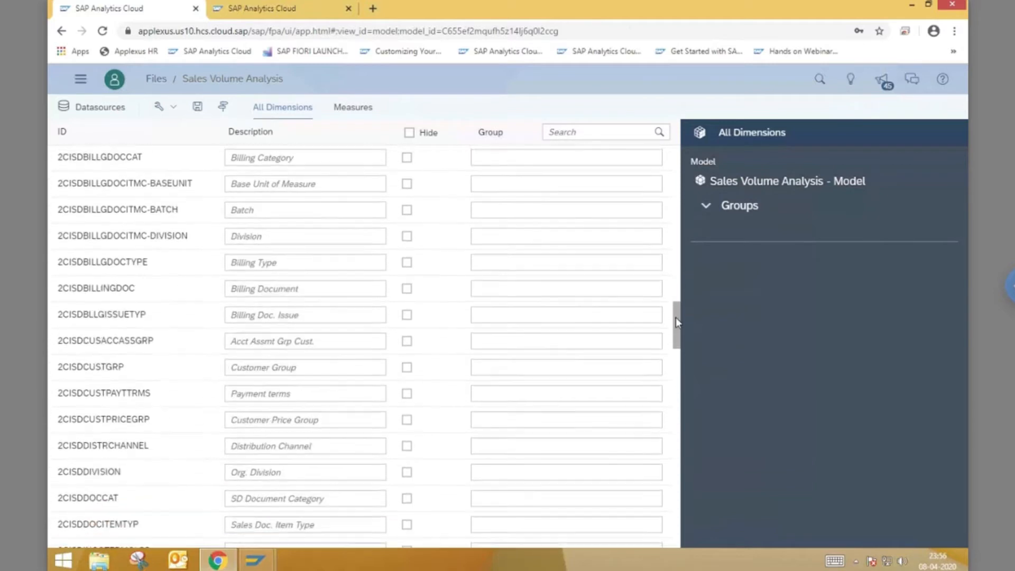
pyautogui.scroll(-3)
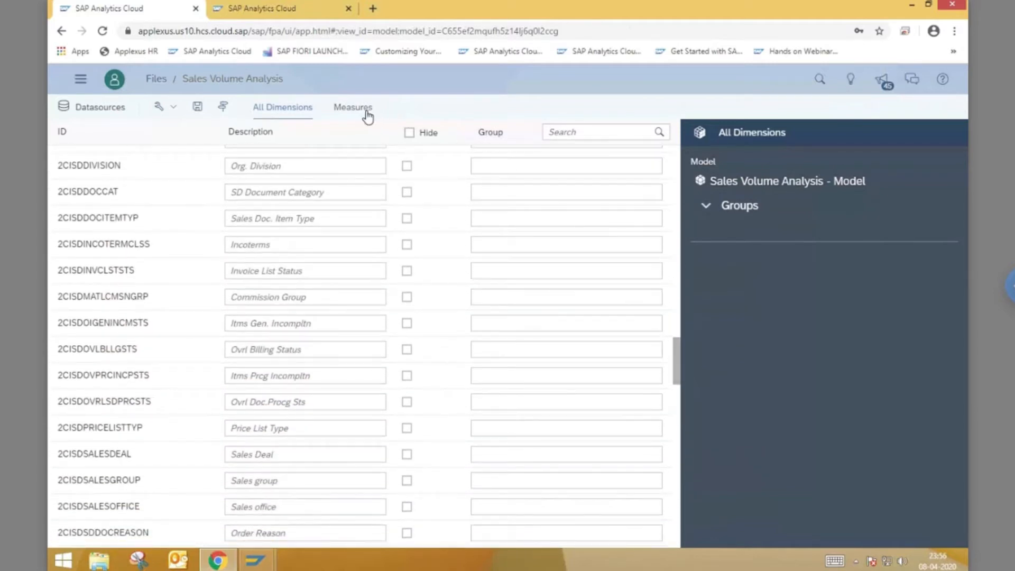
pyautogui.click(353, 107)
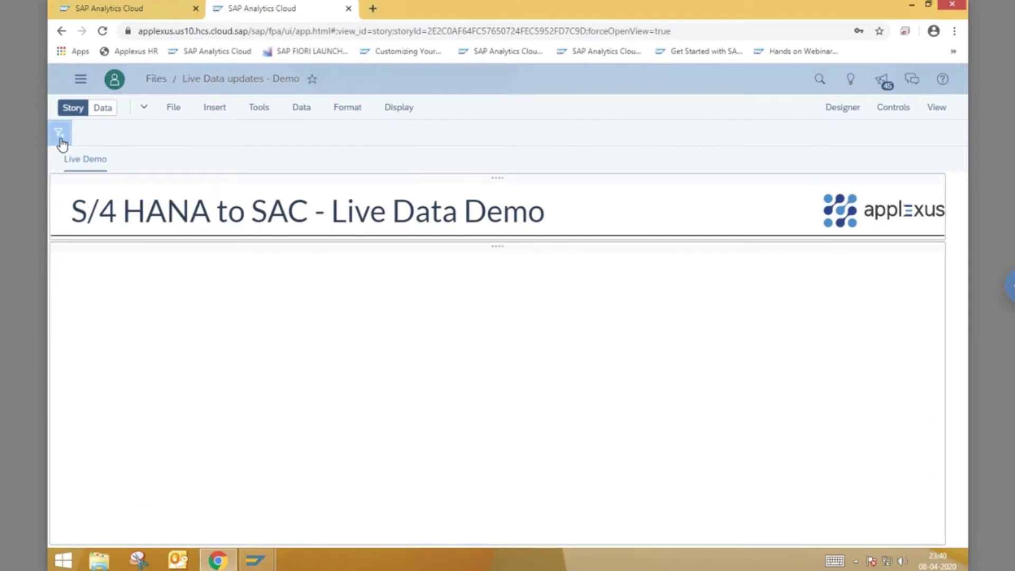
# - Add a story filter on Billing Date by range with Month granularity for April 2020
pyautogui.click(59, 133)
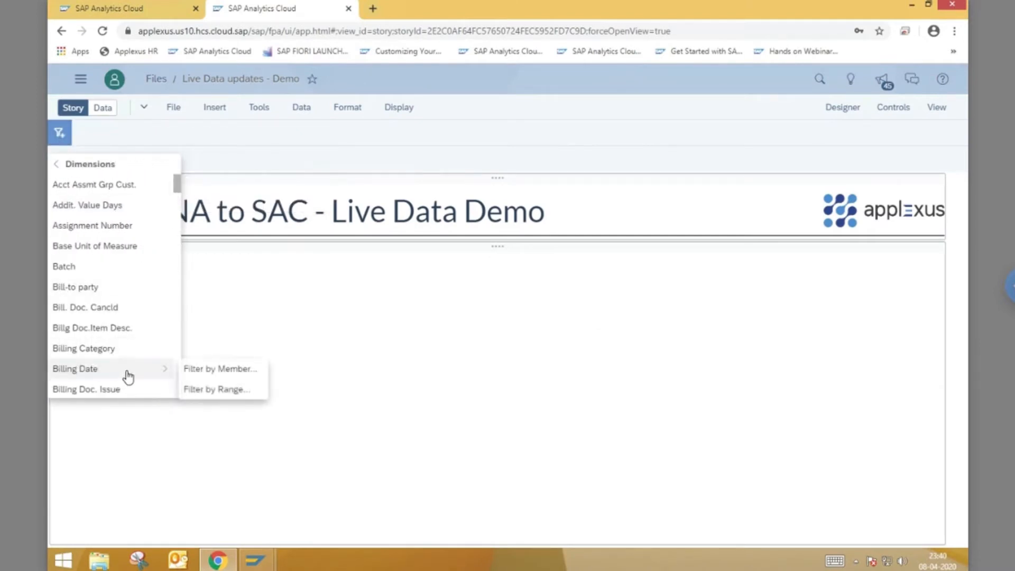
pyautogui.click(216, 389)
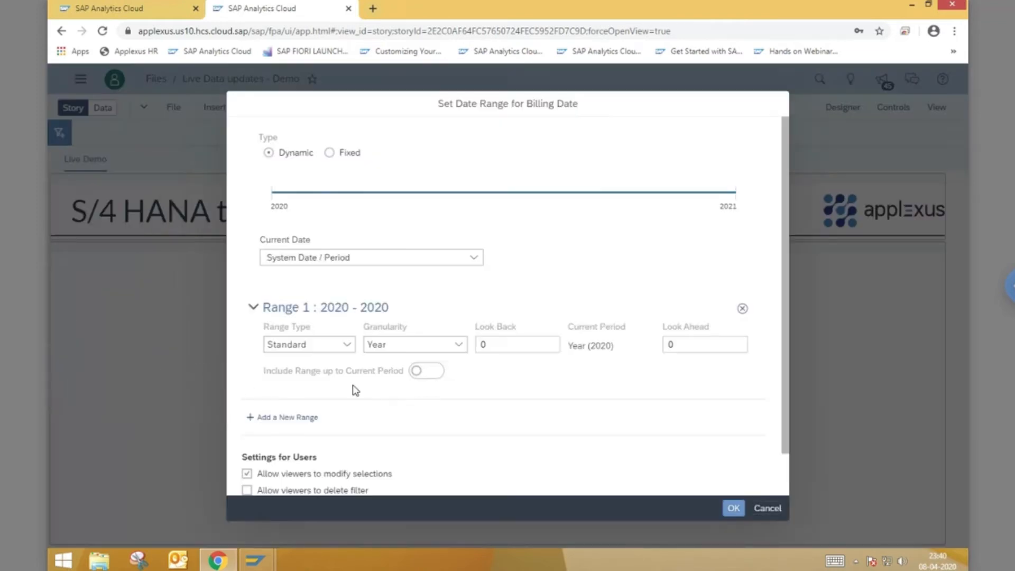
pyautogui.moveTo(444, 349)
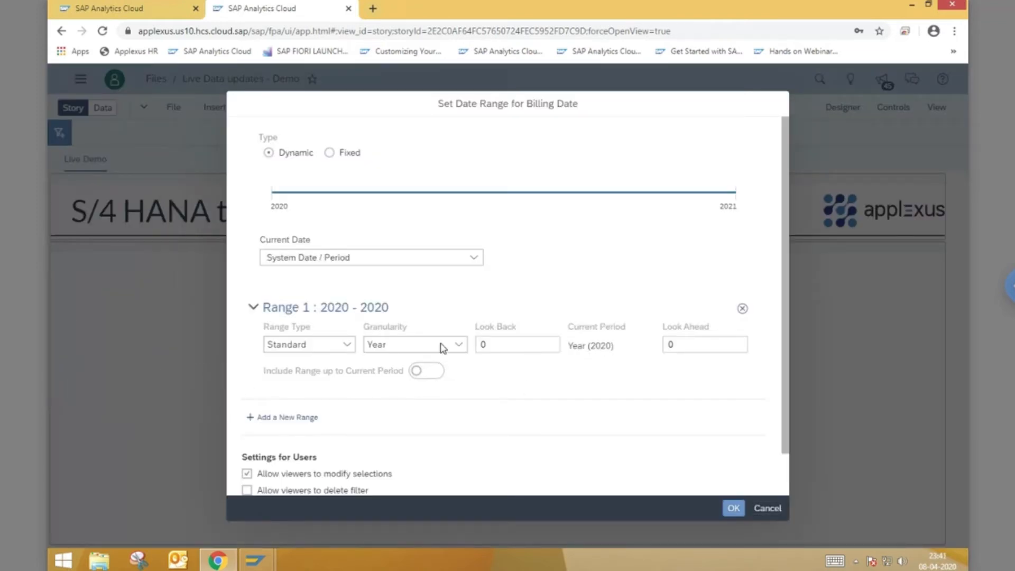
pyautogui.click(414, 343)
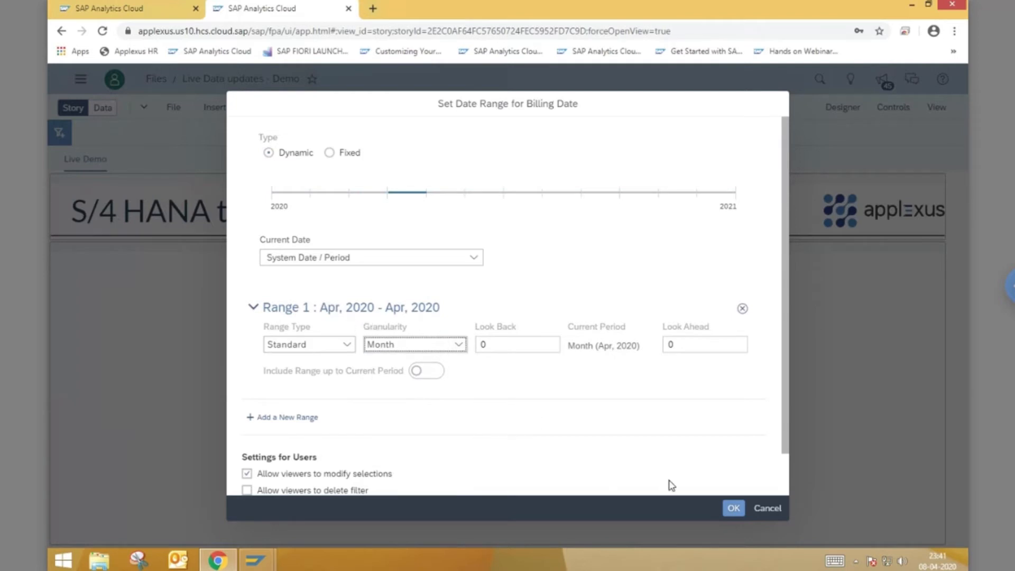
pyautogui.click(732, 508)
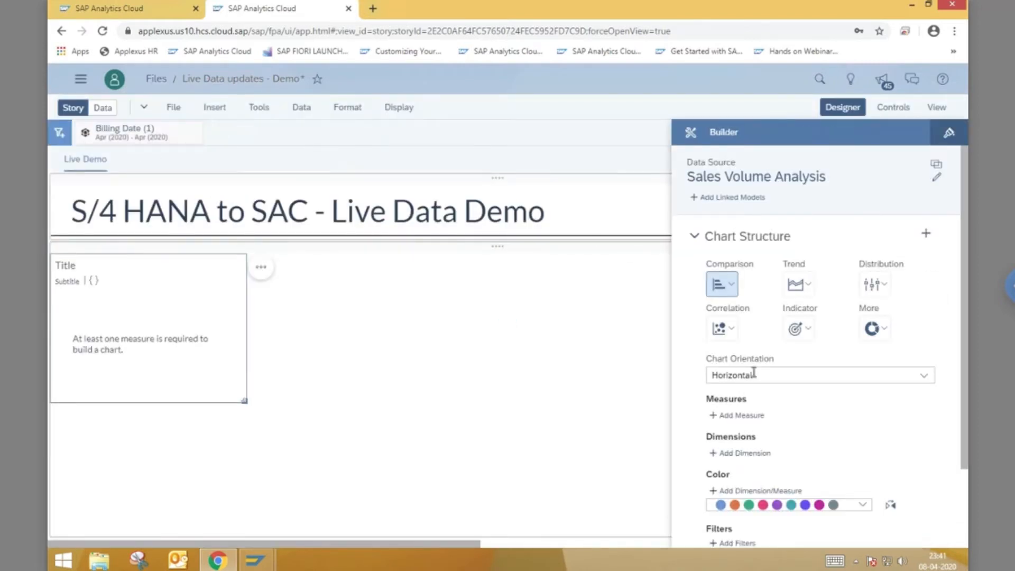
# - Chart Sales Volume Qty as a numeric point KPI tile reading 689 PC
pyautogui.click(740, 415)
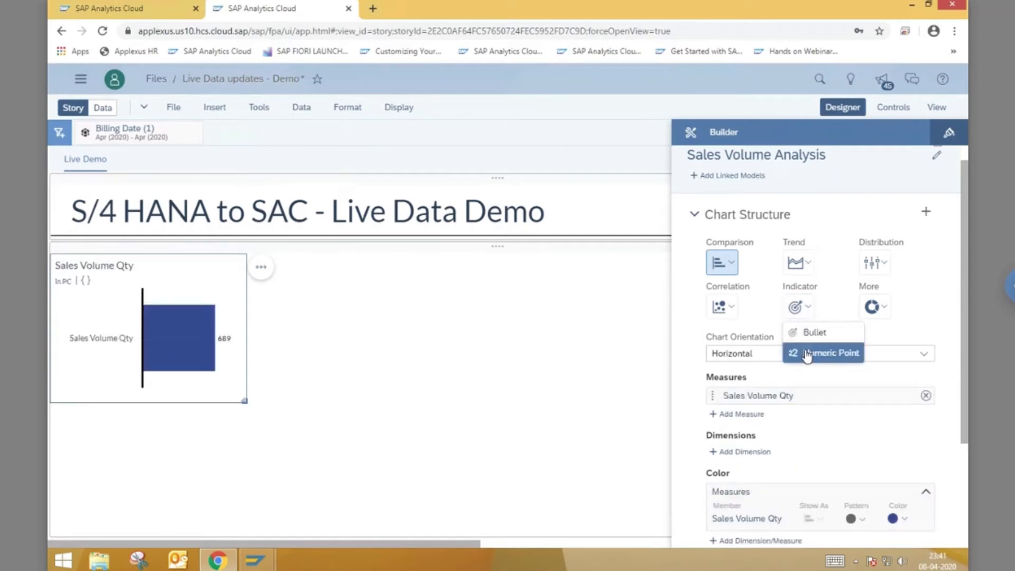
pyautogui.click(824, 353)
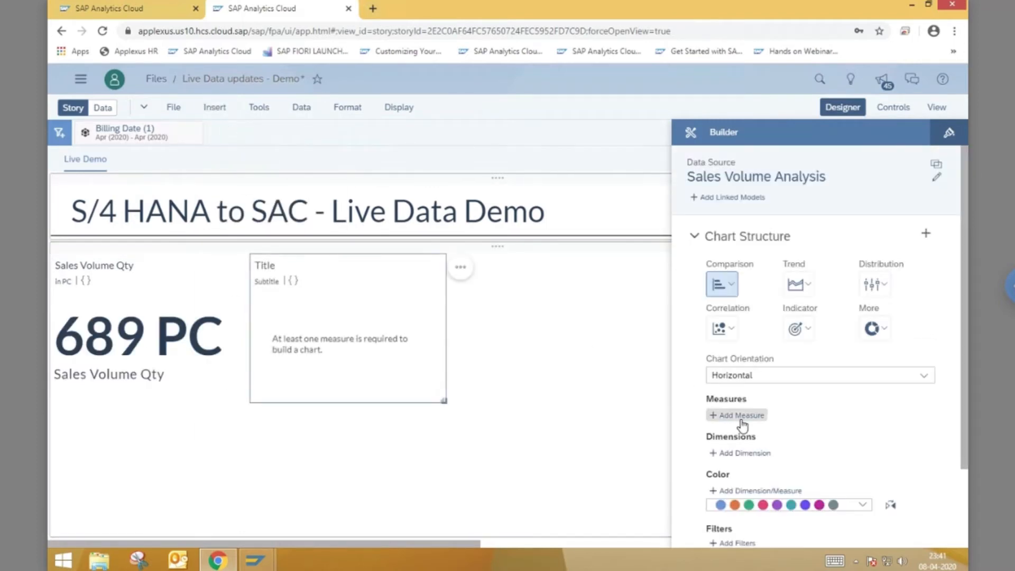
# - Build a Sales Volume by Sold-To Party bar chart and enlarge it
pyautogui.click(740, 415)
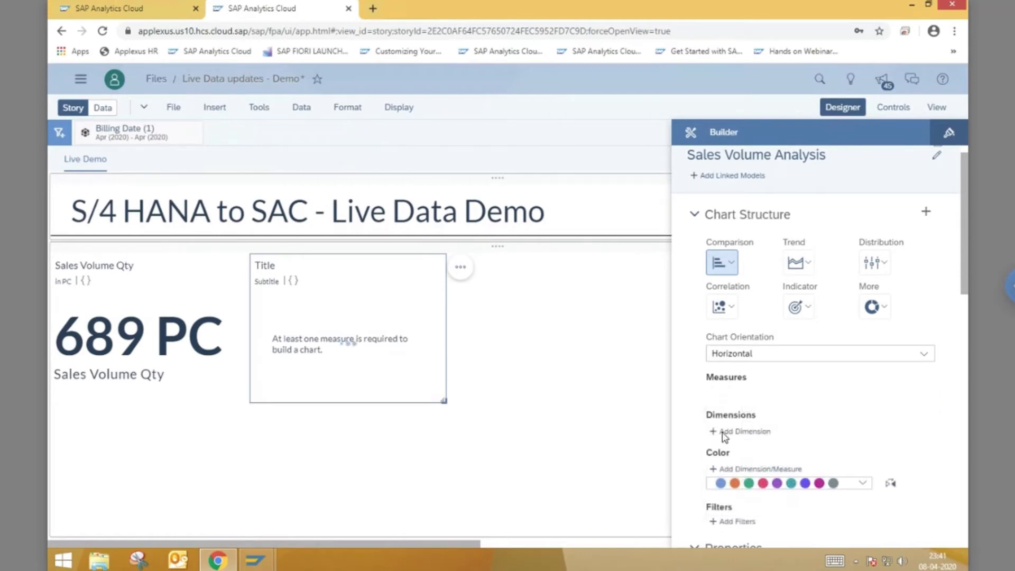
pyautogui.click(744, 431)
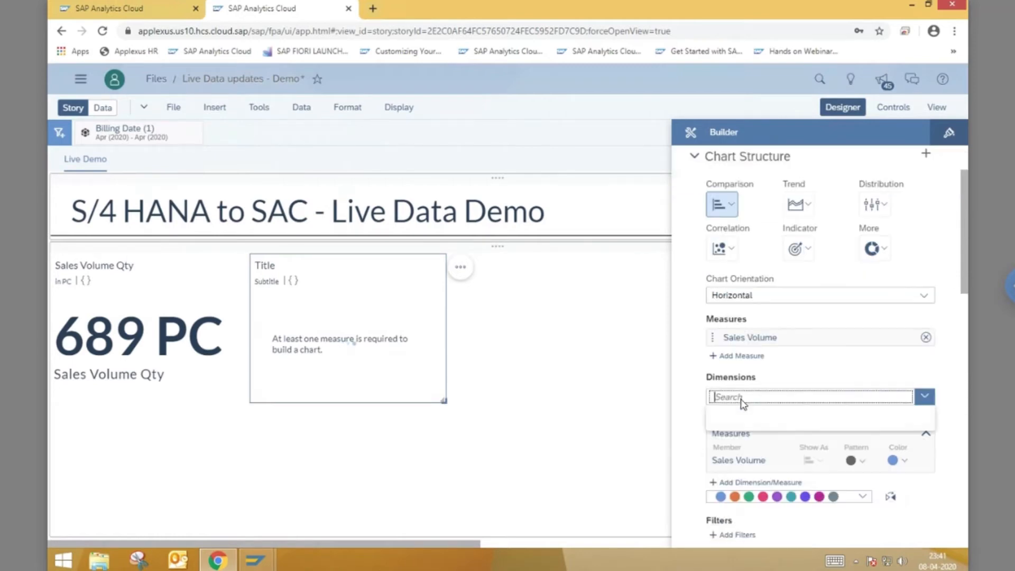
pyautogui.write('sold')
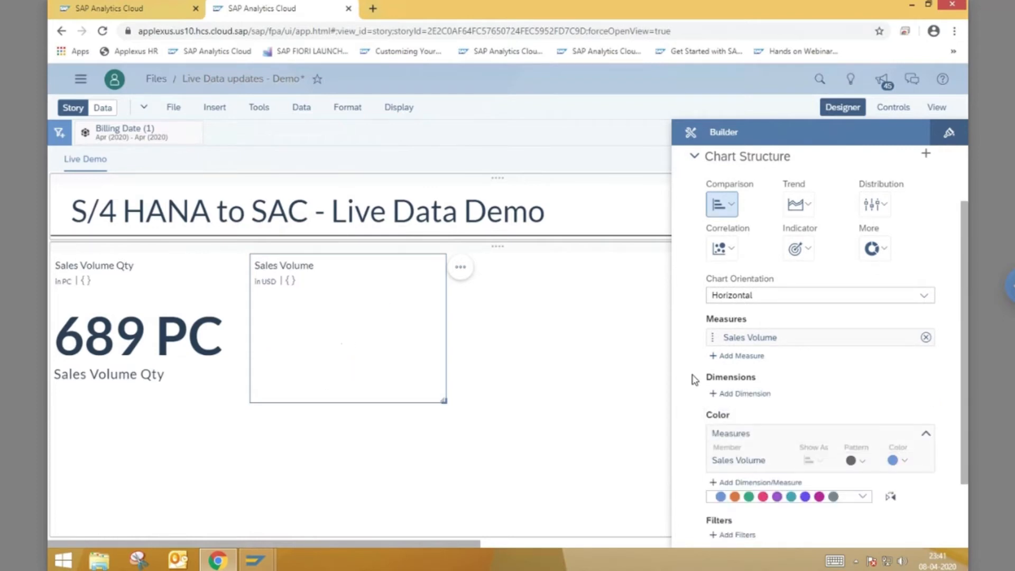
pyautogui.click(744, 393)
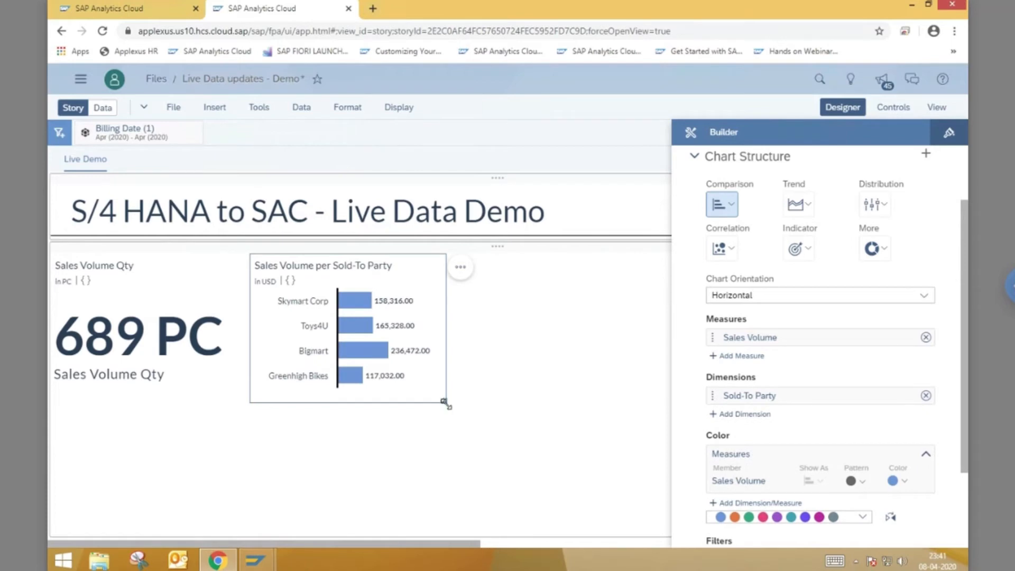
pyautogui.click(513, 362)
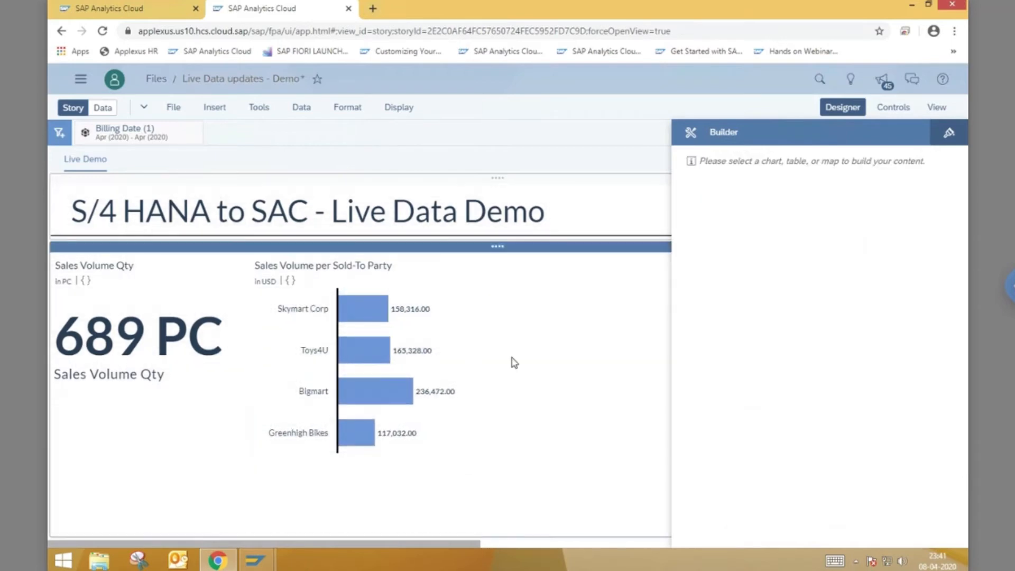
pyautogui.click(214, 107)
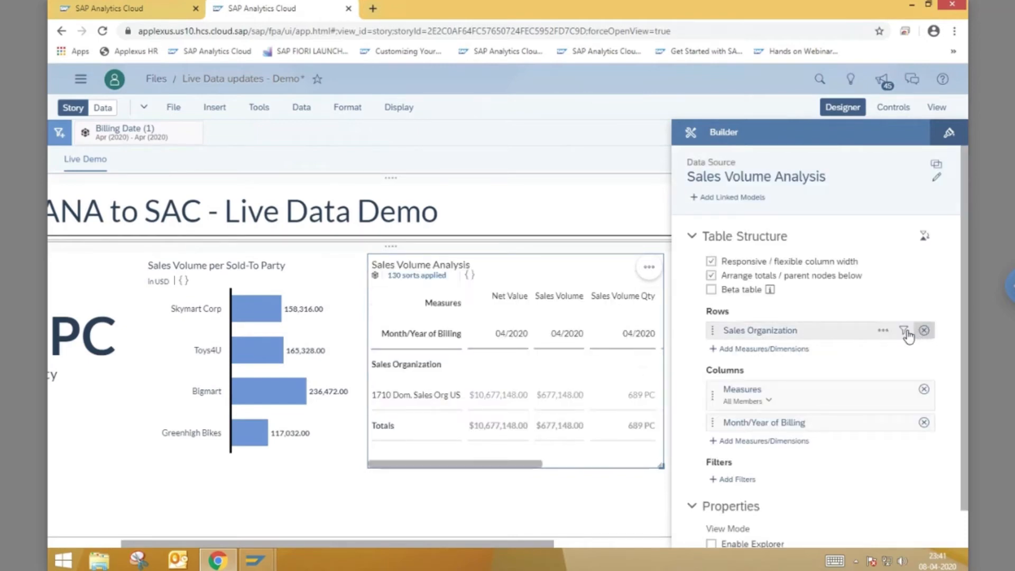
# - Show billing documents as table rows, limiting measures to Sales Volume and Sales Volume Qty
pyautogui.click(905, 330)
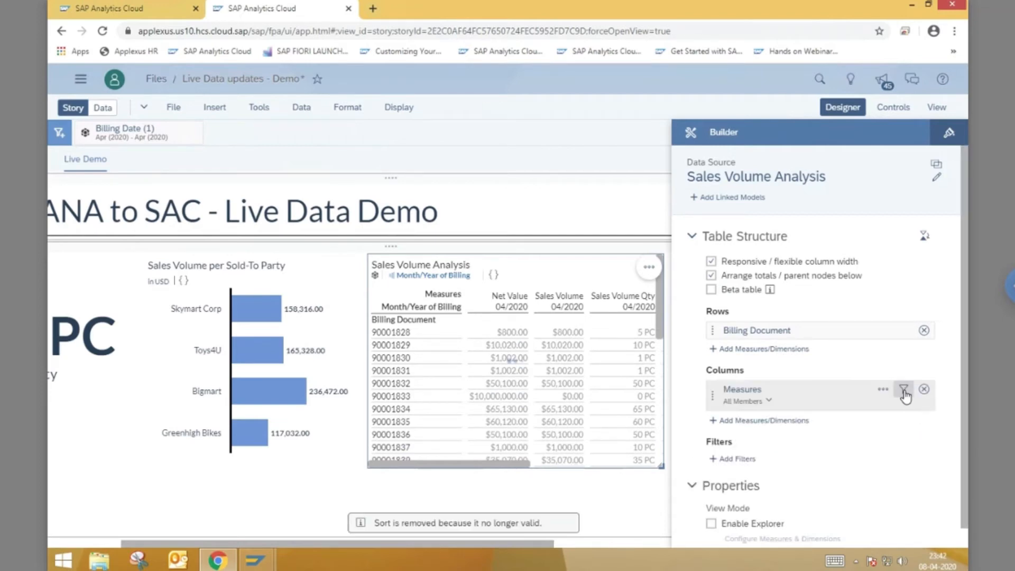
pyautogui.click(906, 393)
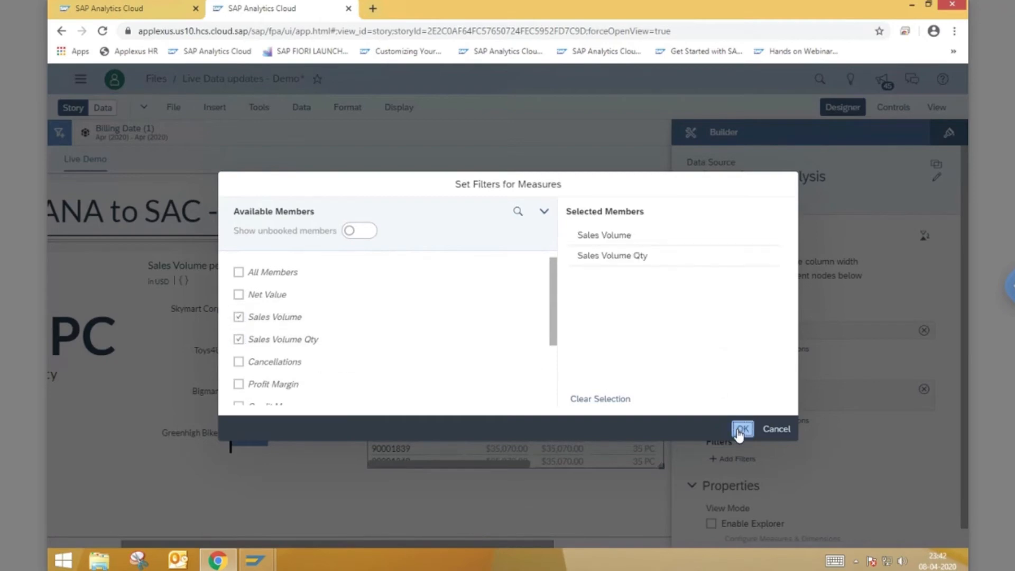
pyautogui.click(742, 429)
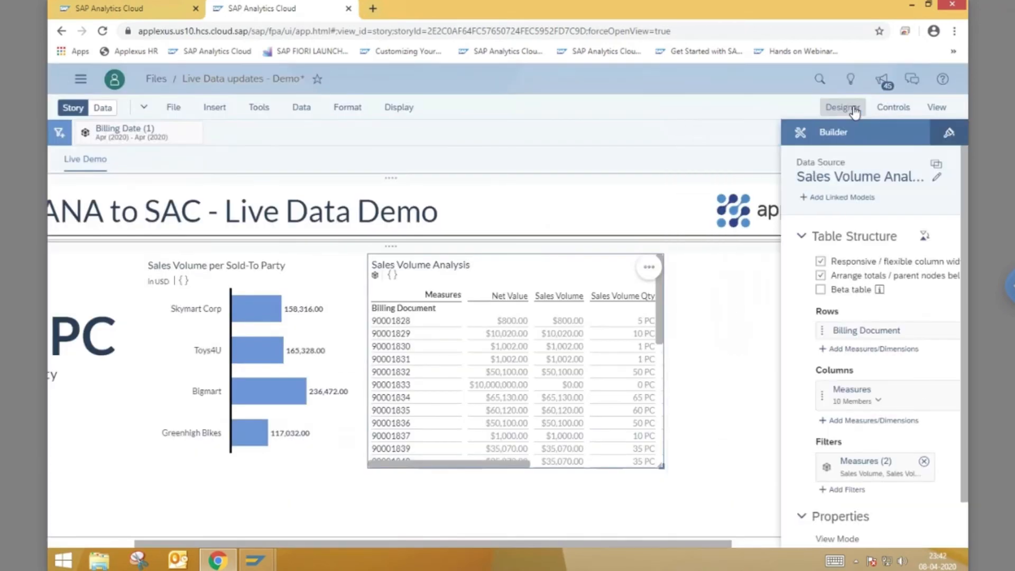
pyautogui.click(842, 107)
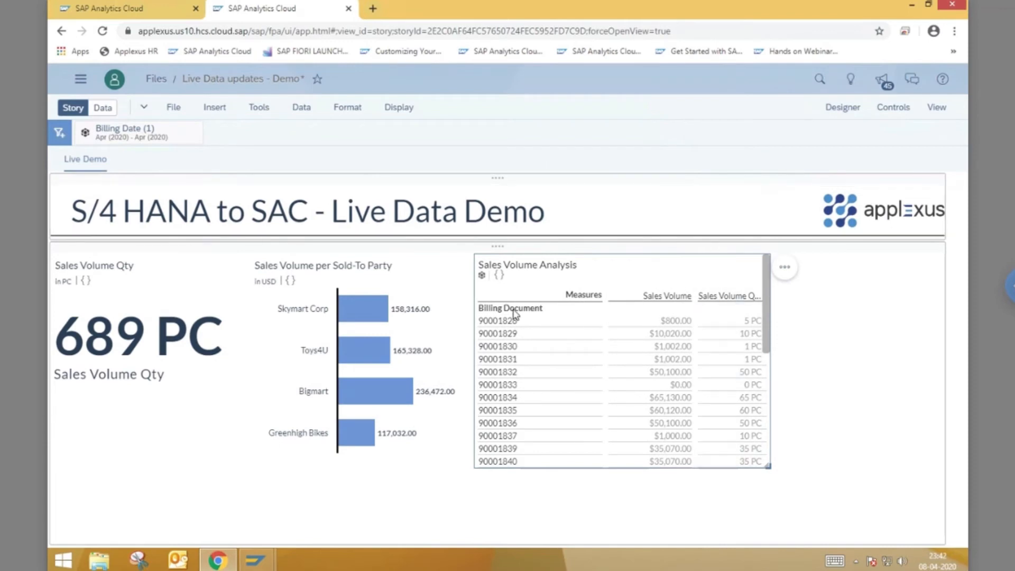
# - Sort the table by Billing Document descending so 90001851 appears first
pyautogui.click(510, 308)
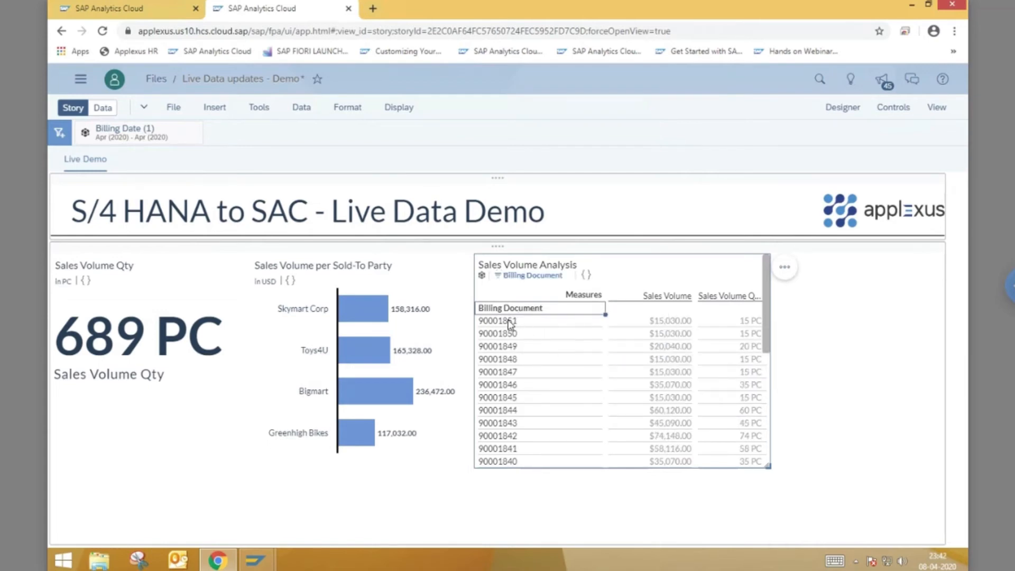
pyautogui.moveTo(511, 341)
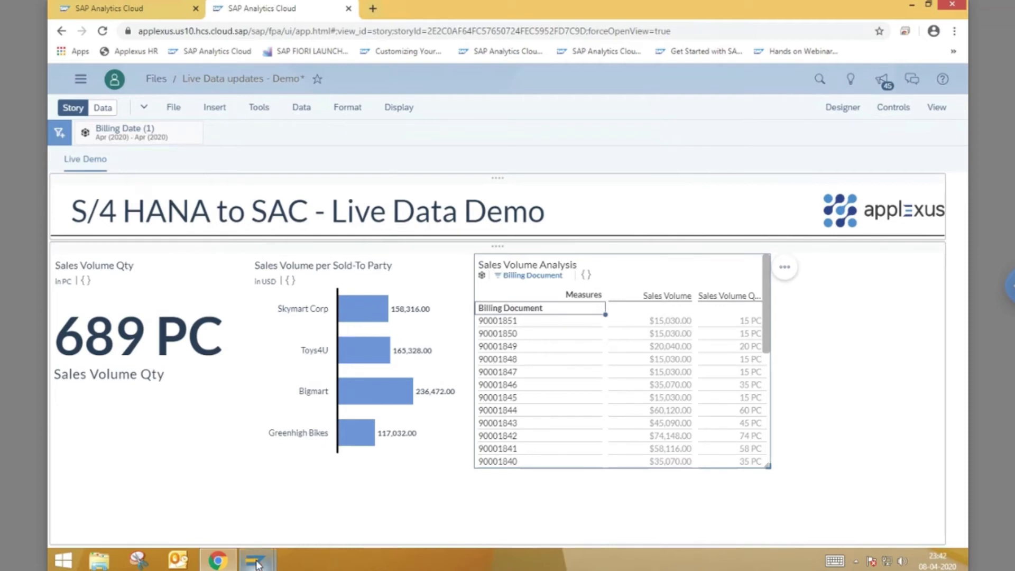
# - In SAP GUI, save the Greenhigh Bikes order for 15 C990 Bikes worth 15,030 USD
pyautogui.click(257, 558)
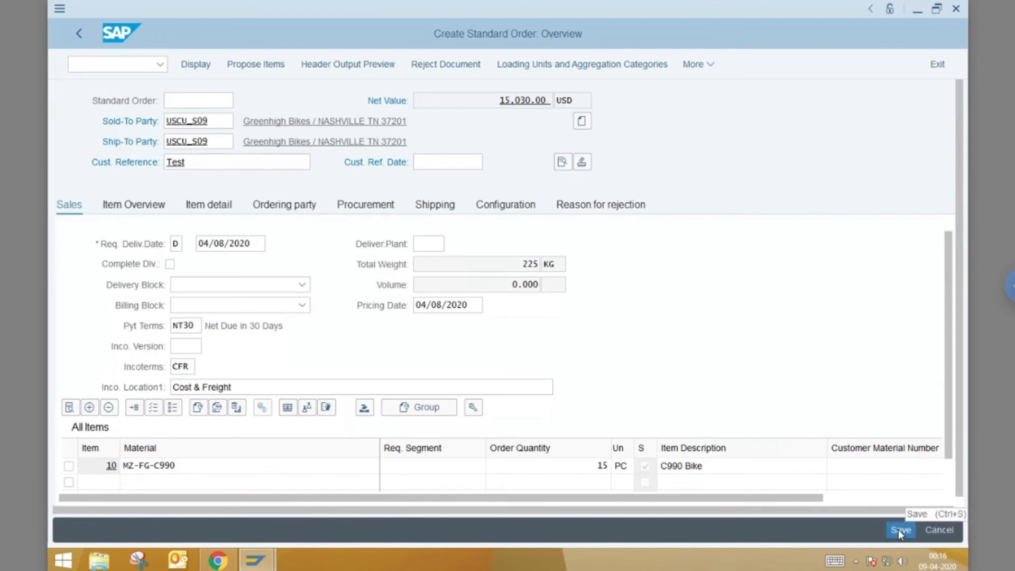
pyautogui.click(900, 530)
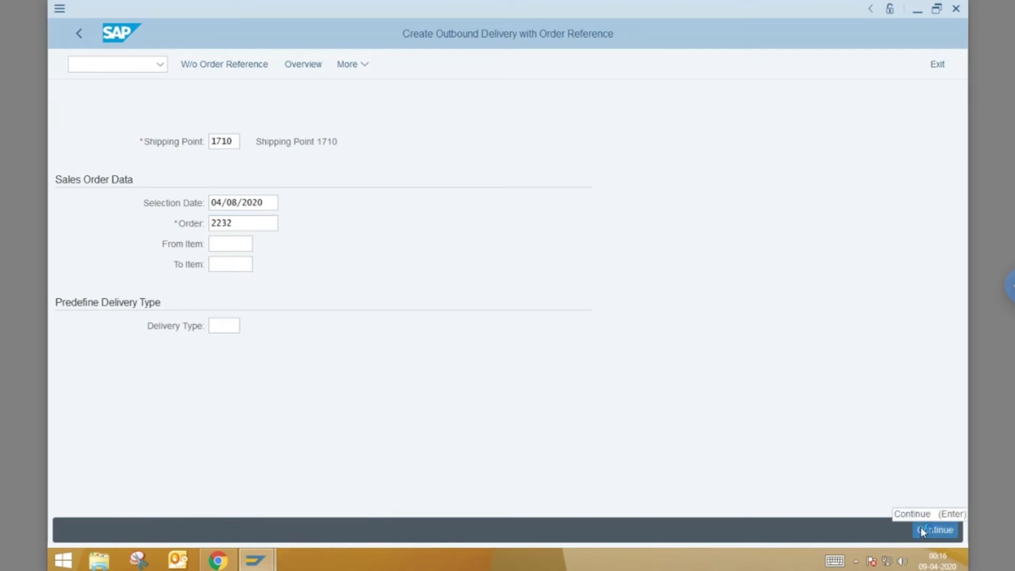
# - Create delivery 80001904 for order 2232, pick 15 pieces and post goods issue
pyautogui.click(935, 530)
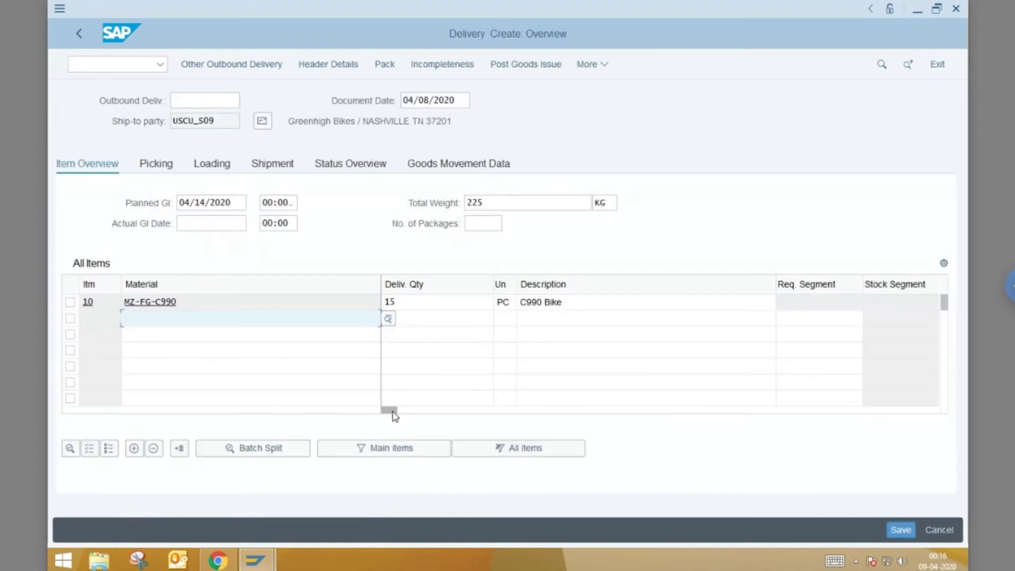
pyautogui.hscroll(3)
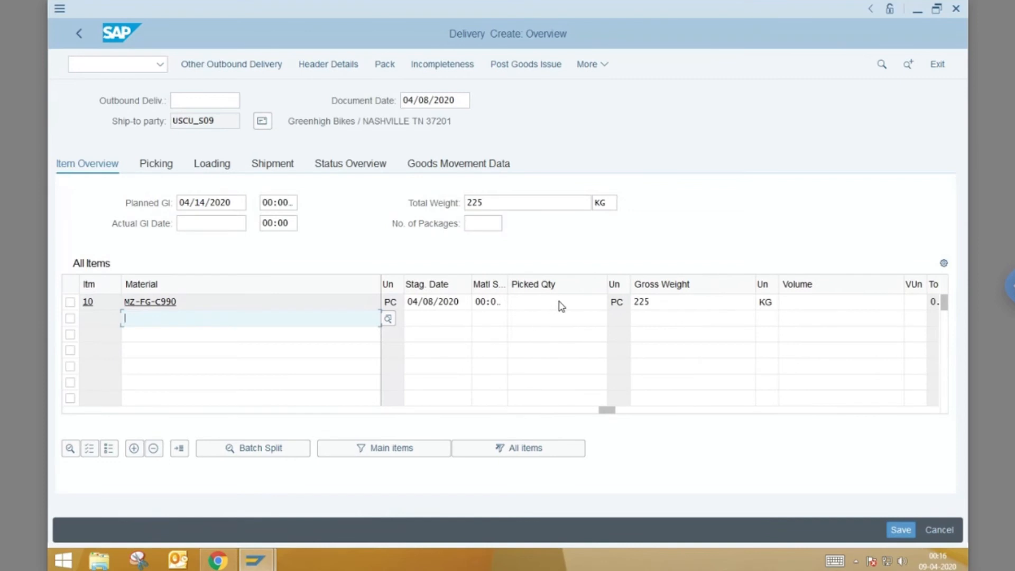
pyautogui.write('15')
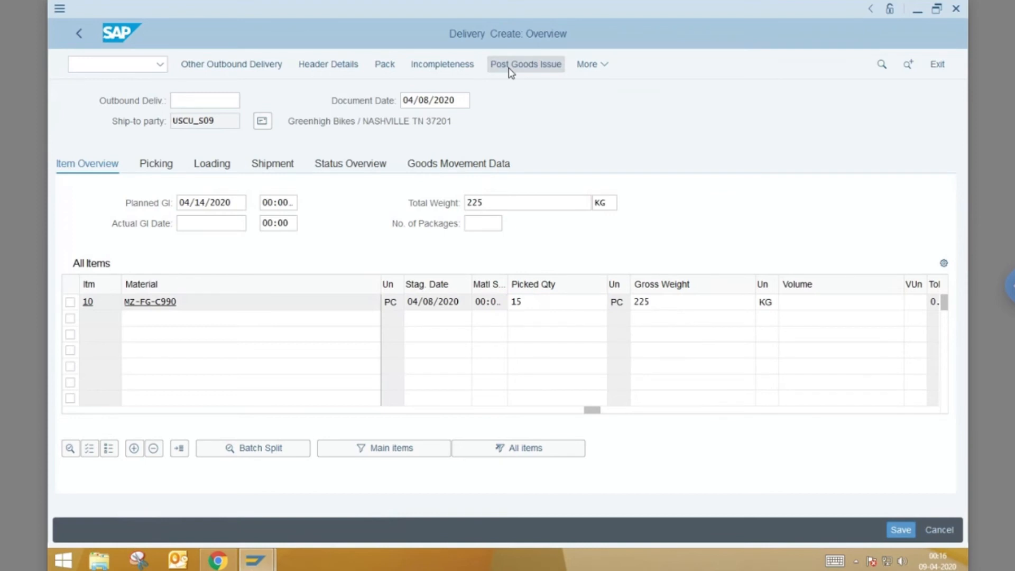
pyautogui.click(525, 63)
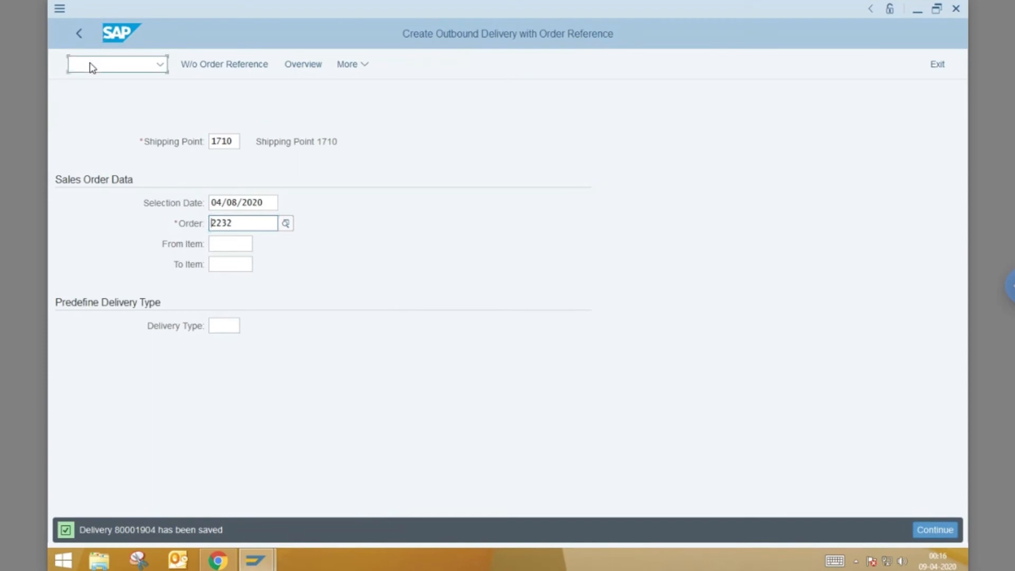
pyautogui.write('/nvf01')
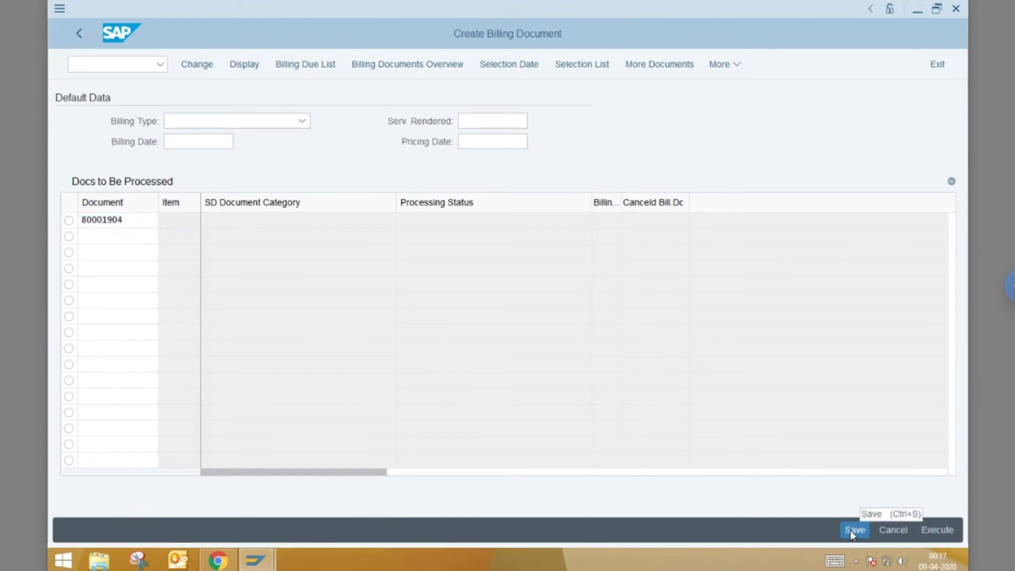
# - Save billing document 90001852 for delivery 80001904, then return to SAP Analytics Cloud
pyautogui.click(854, 530)
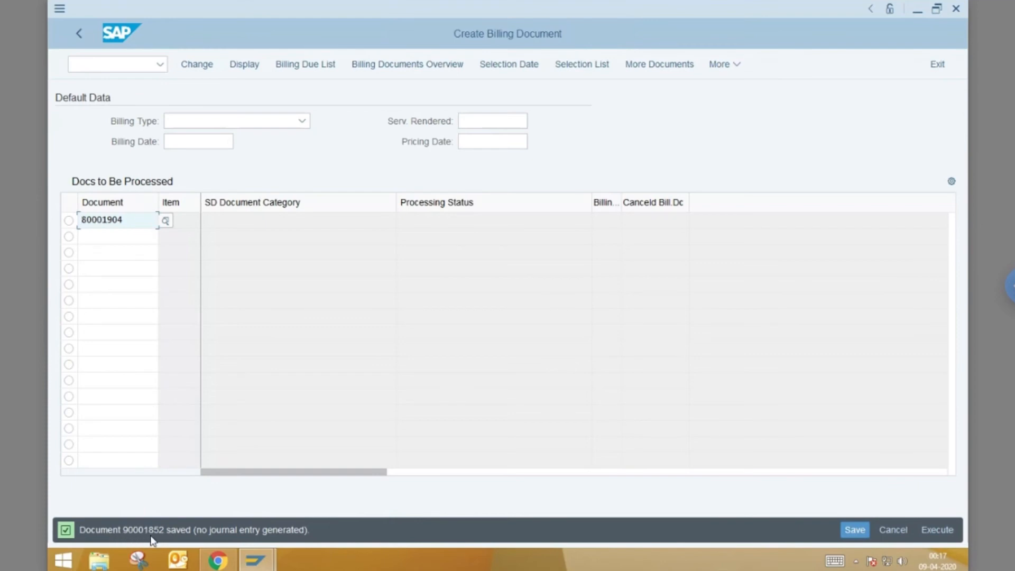
pyautogui.moveTo(181, 541)
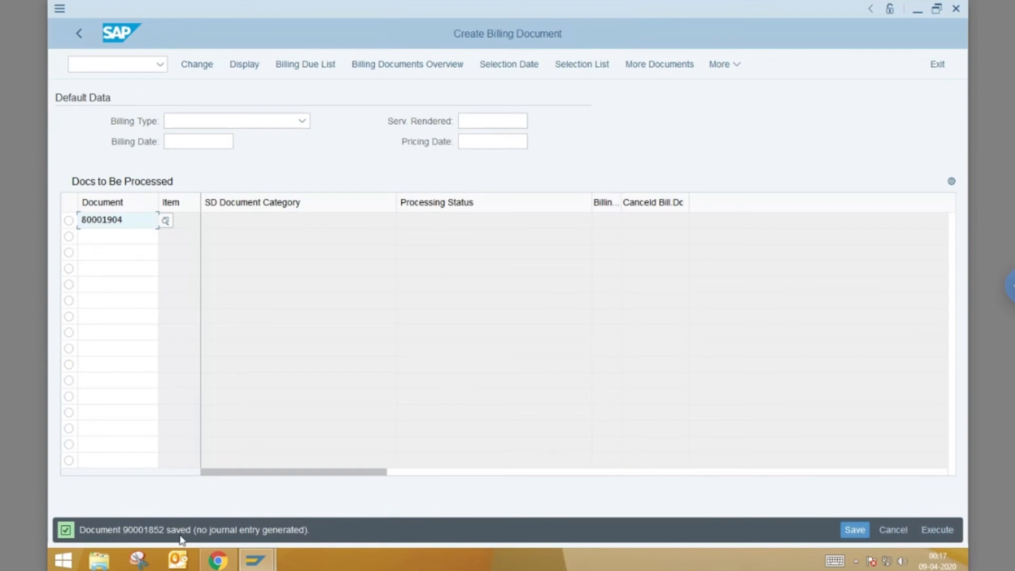
pyautogui.moveTo(191, 541)
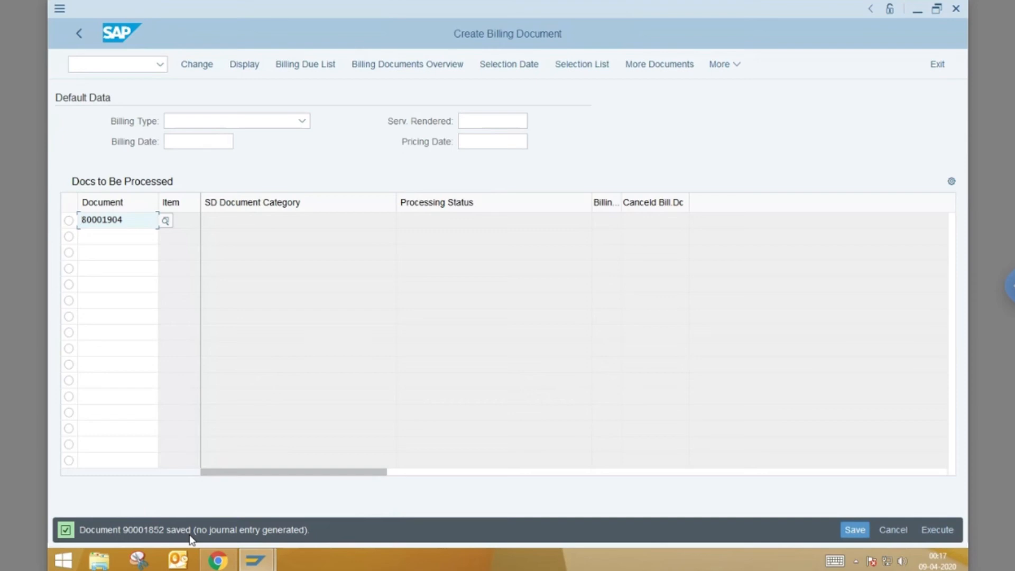
pyautogui.click(217, 559)
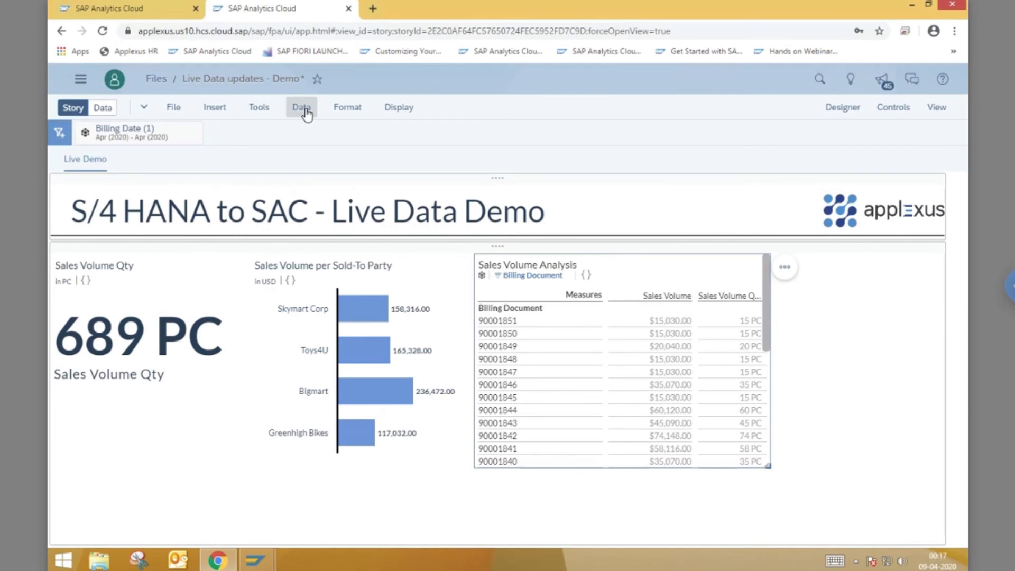
# - Refresh the story data so it shows 704 PC and billing document 90001852 on top
pyautogui.click(300, 107)
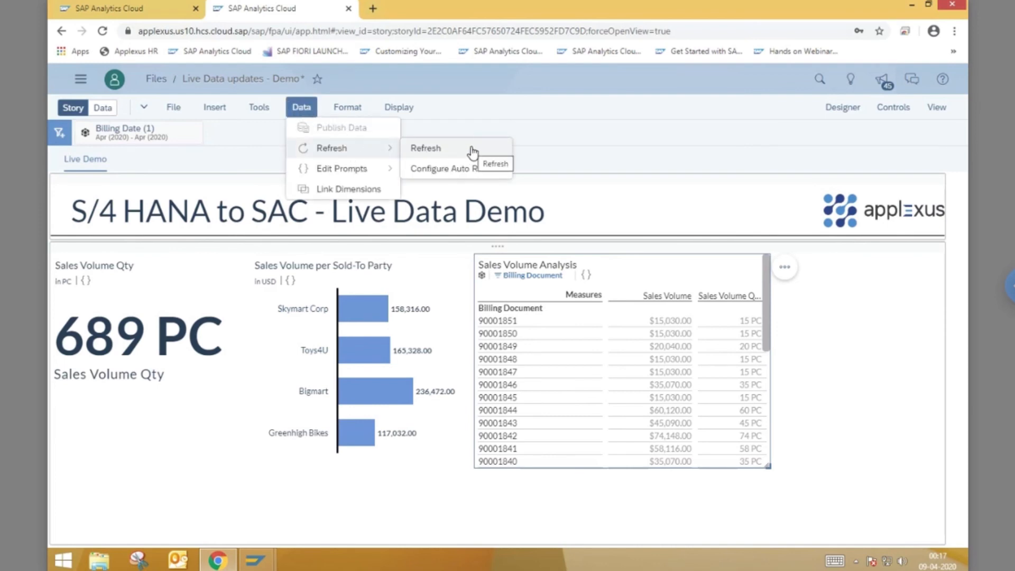
pyautogui.click(425, 147)
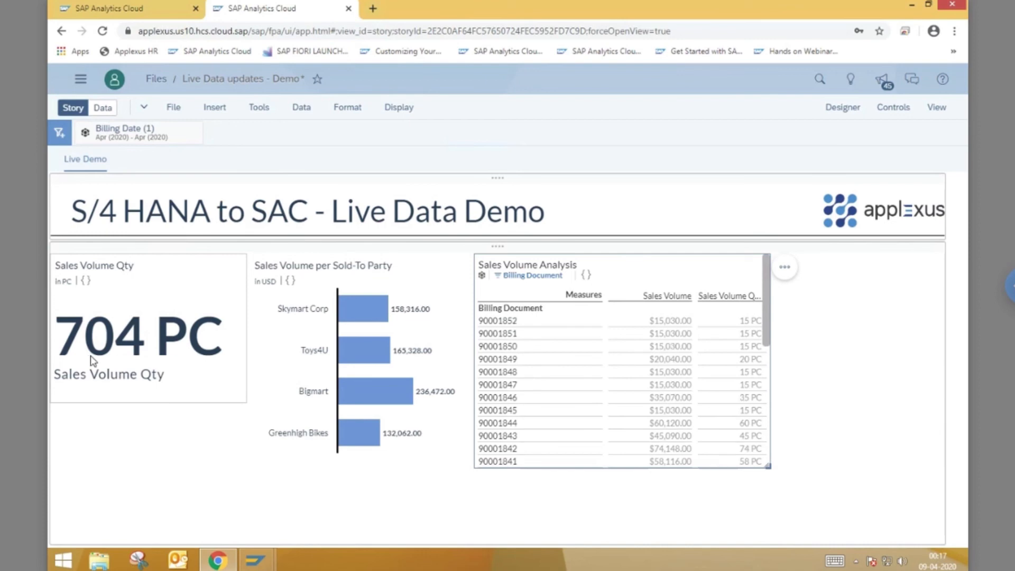
pyautogui.moveTo(194, 359)
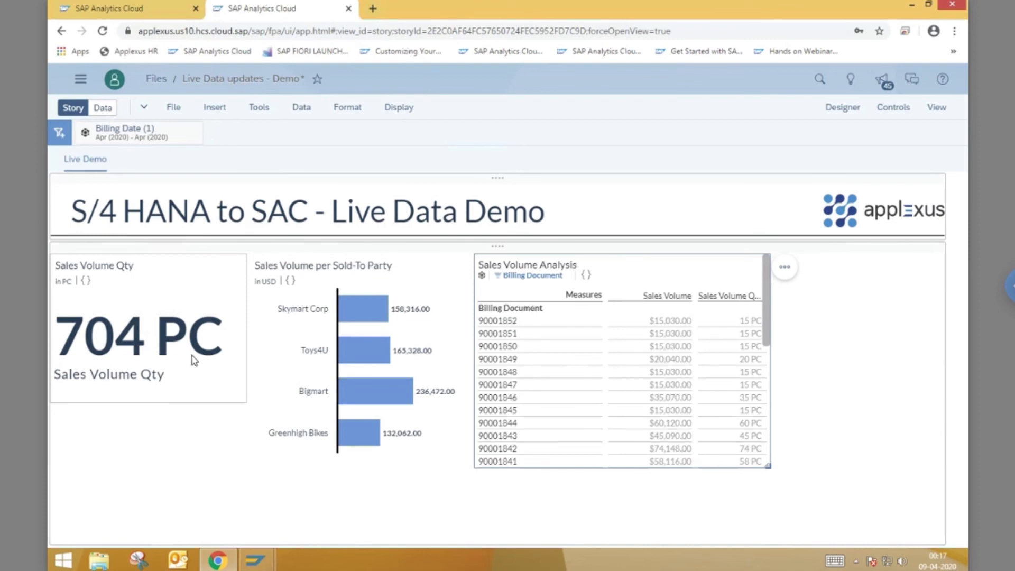